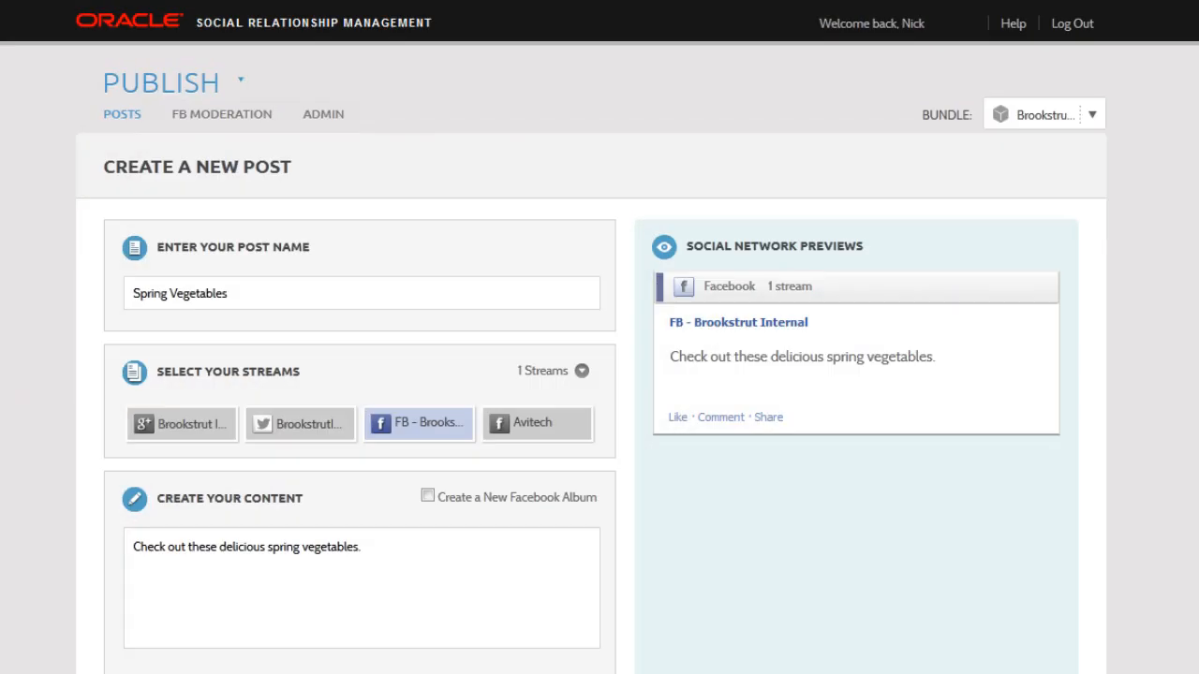
- Create a new Facebook album titled 'Spring Vegetables', described 'Delicious spring vegetables.'
scroll("down", 3)
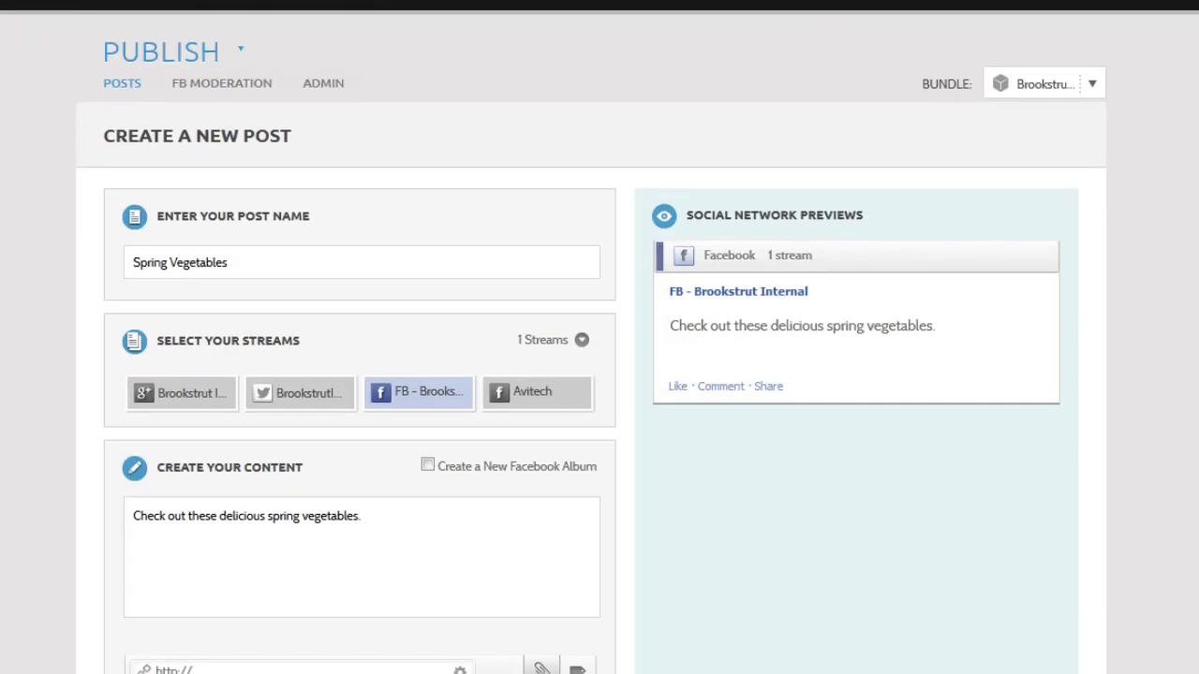
scroll("down", 3)
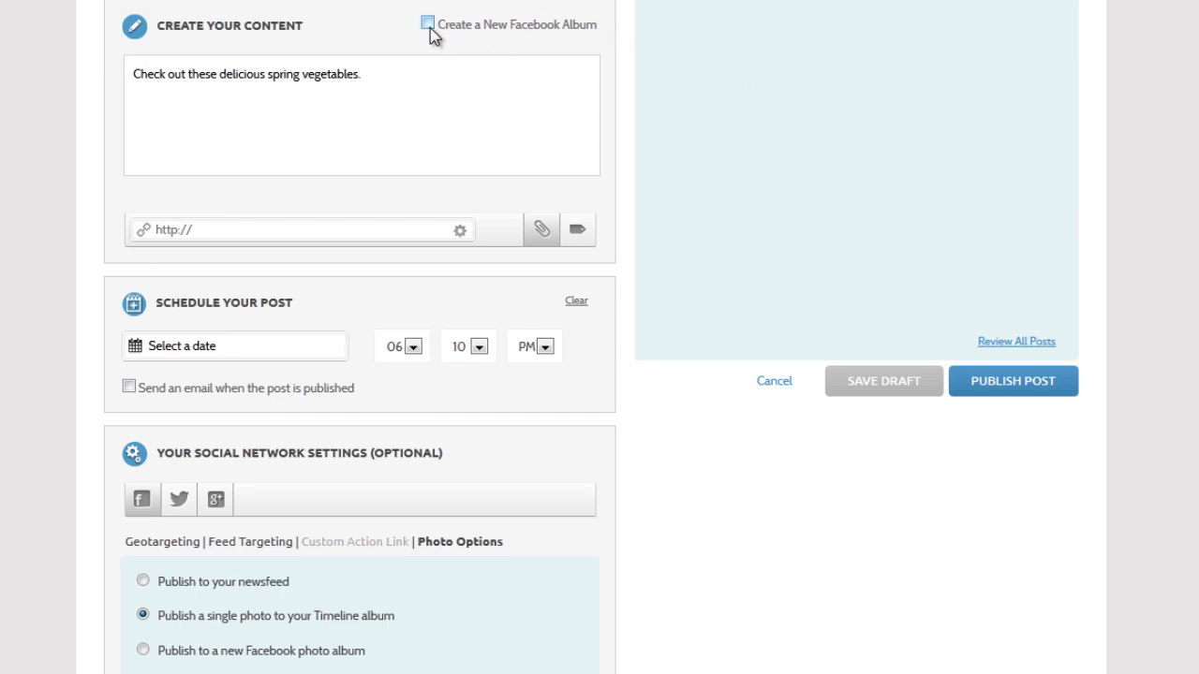
left_click(429, 23)
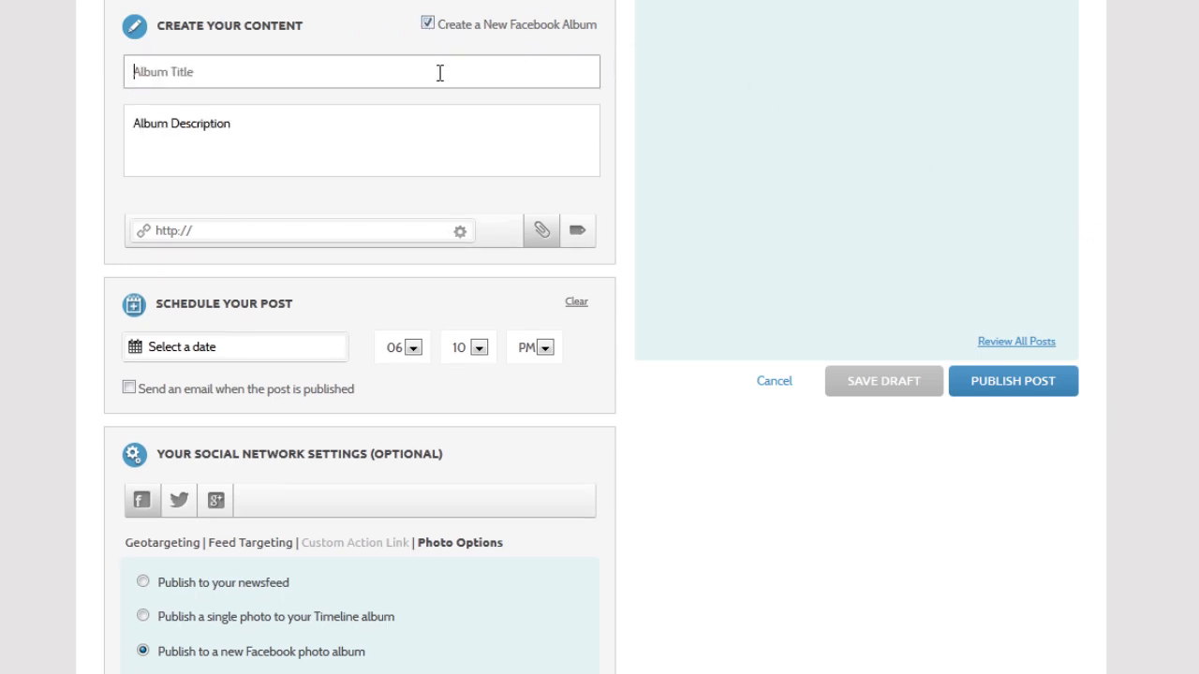
mouse_move(411, 88)
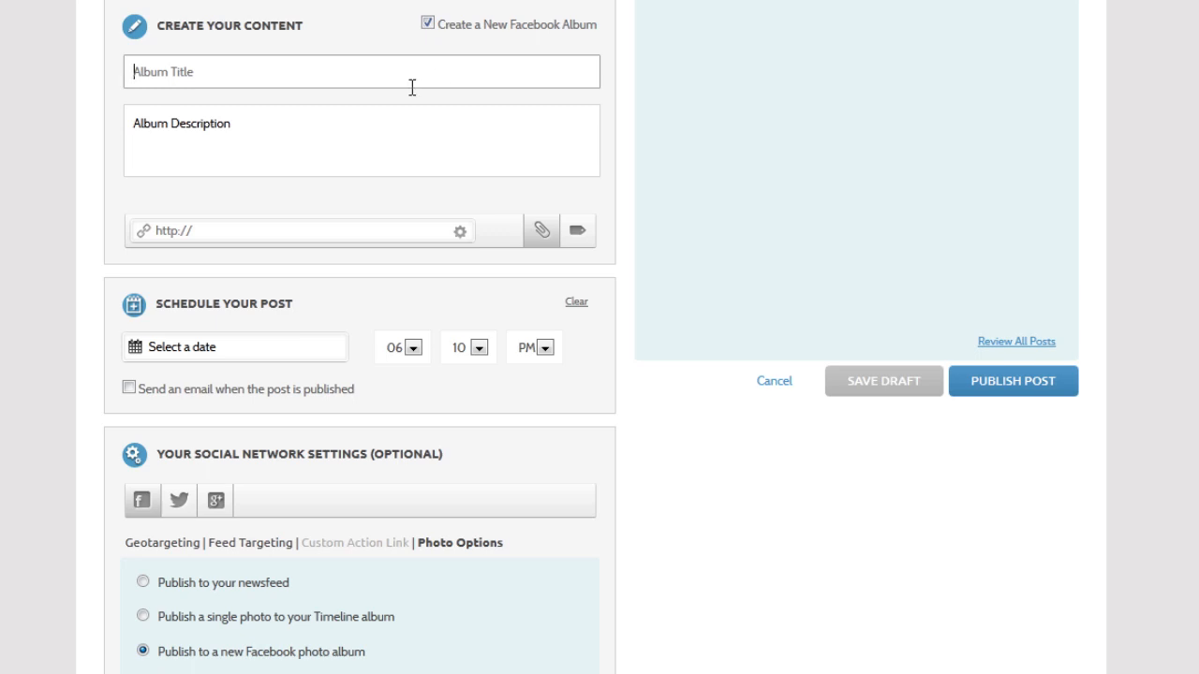
type("Spring Vegetable")
left_click(361, 140)
type("Delicious ")
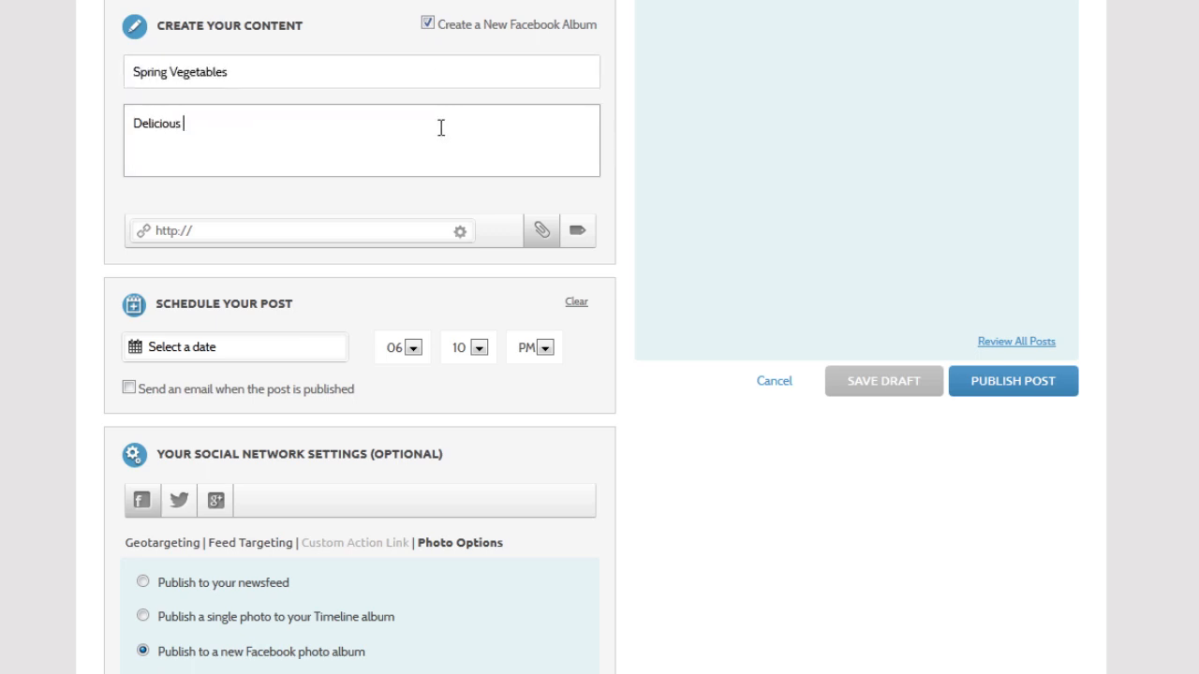
type("spring vegetables.")
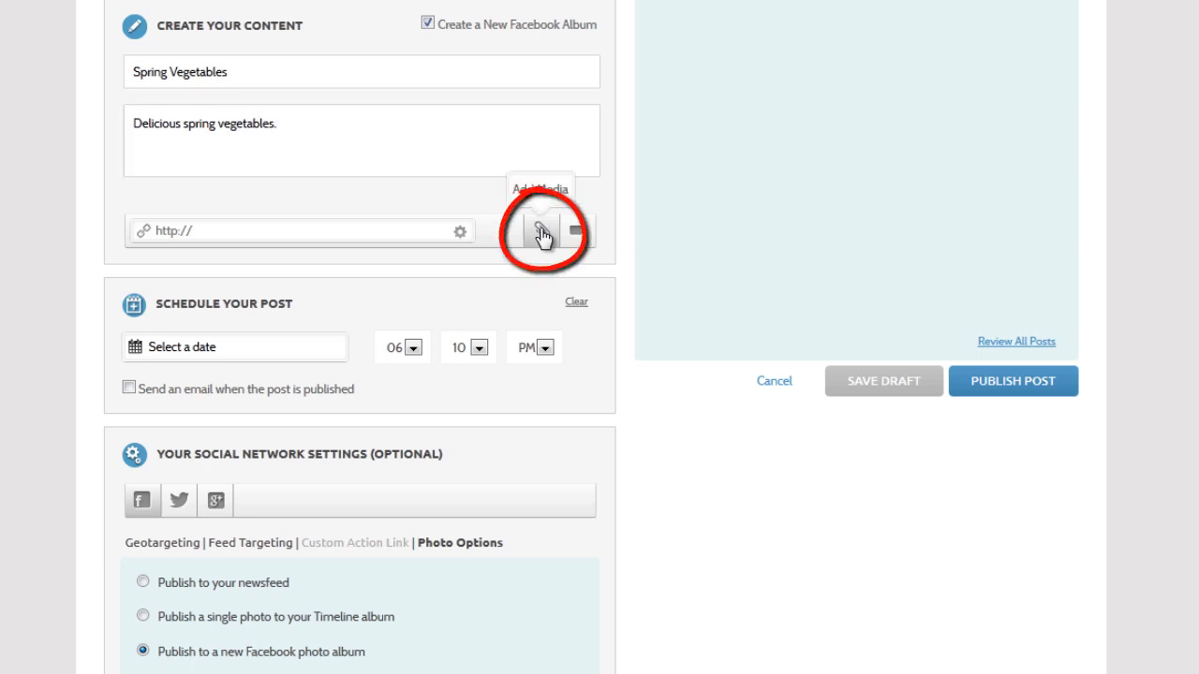
- In the media library, describe the peppers photo as 'Bell and Jalapeno'
left_click(540, 230)
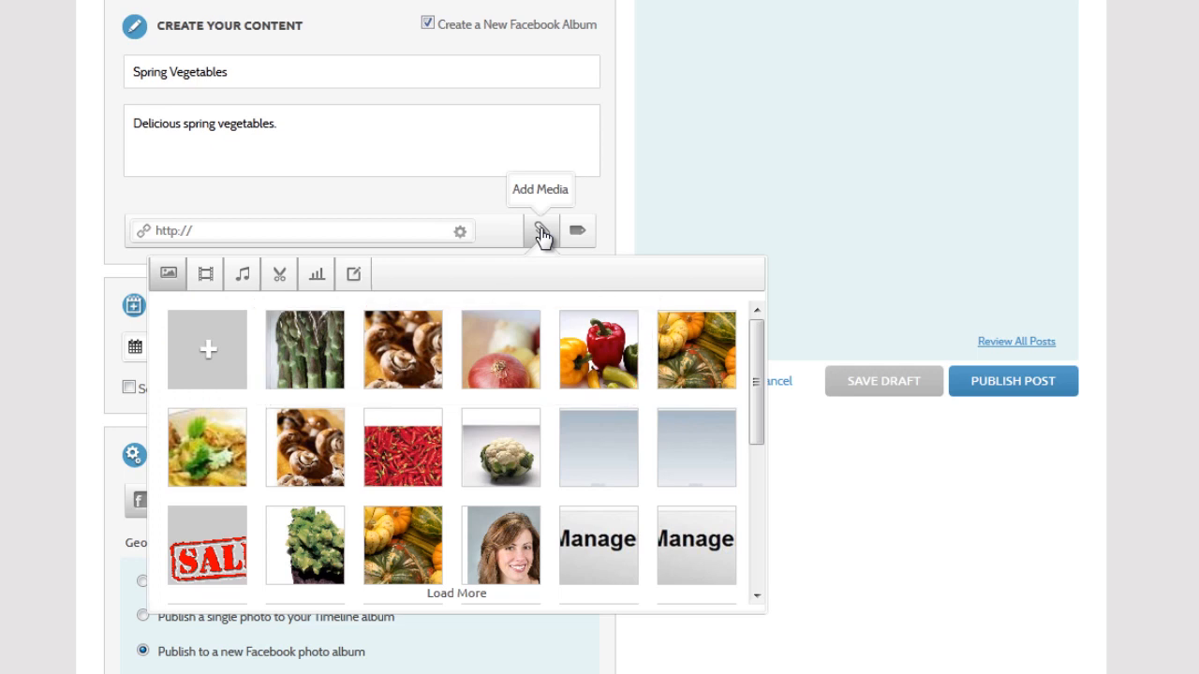
mouse_move(337, 323)
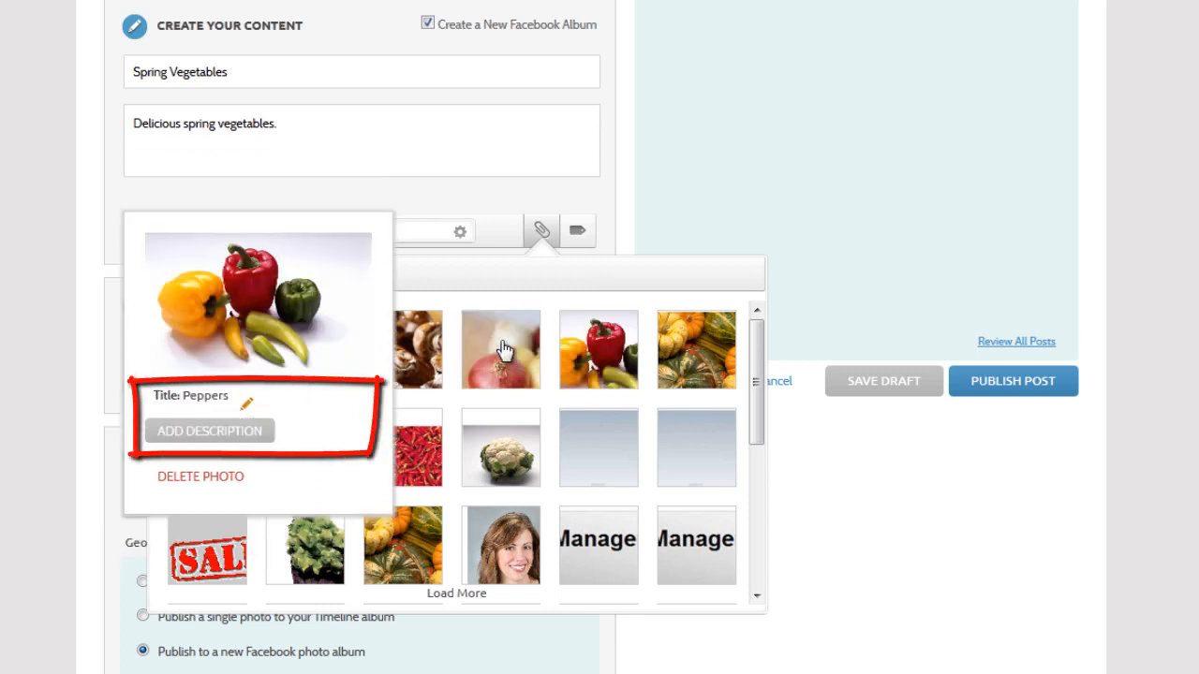
left_click(209, 431)
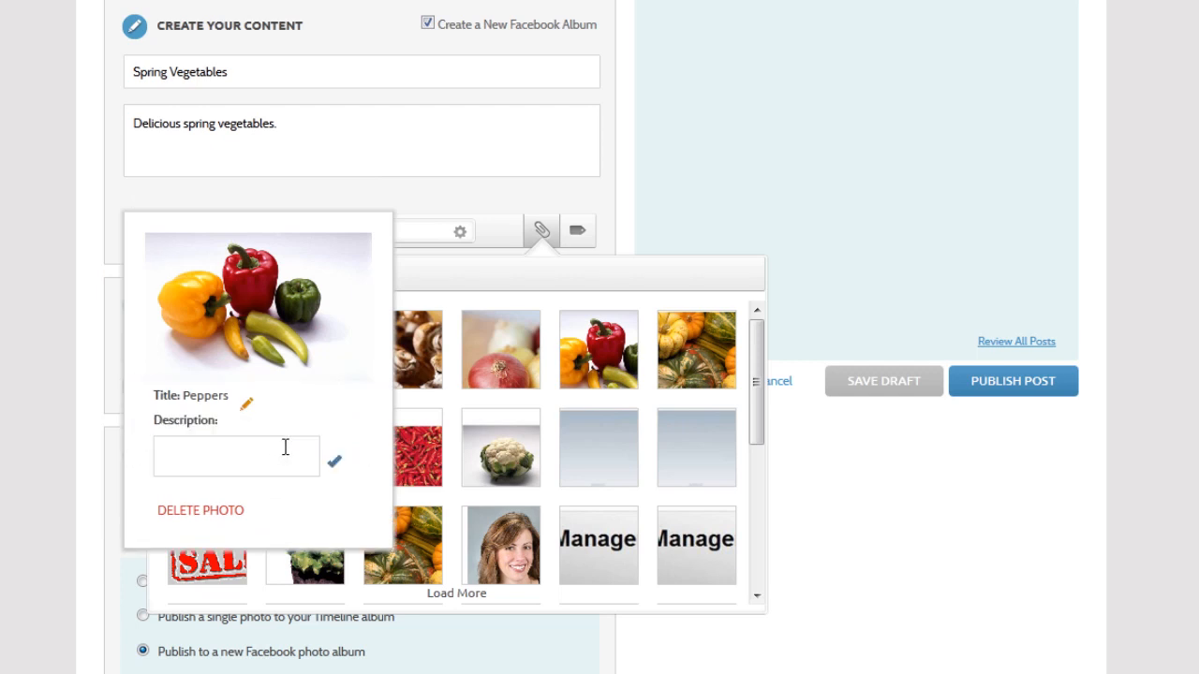
type("Bell and Jalape")
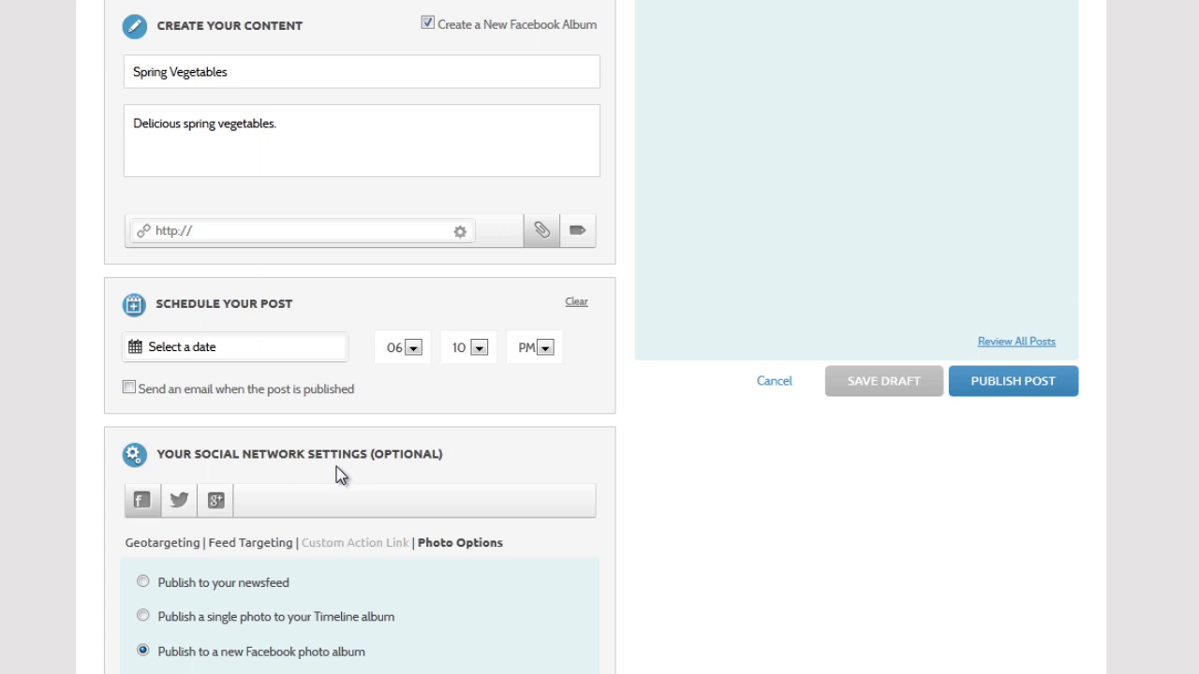
left_click(540, 231)
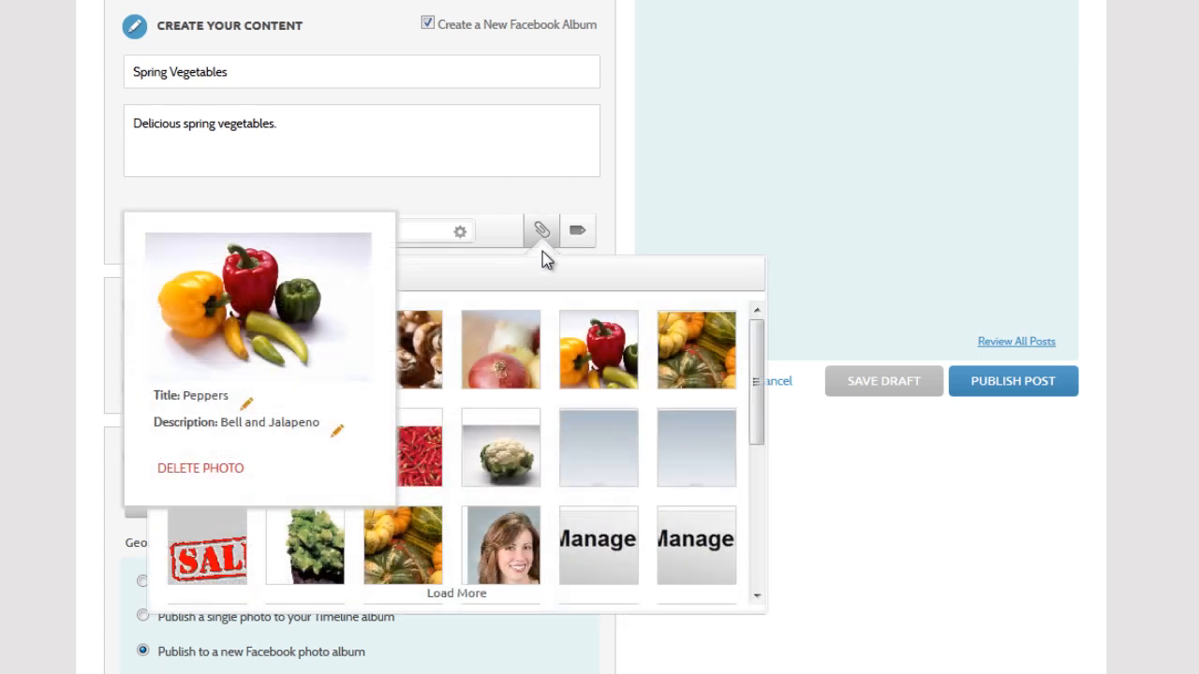
- Attach asparagus and peppers photos, set onions.jpg as album cover, and remove mushrooms.jpg
left_click(304, 379)
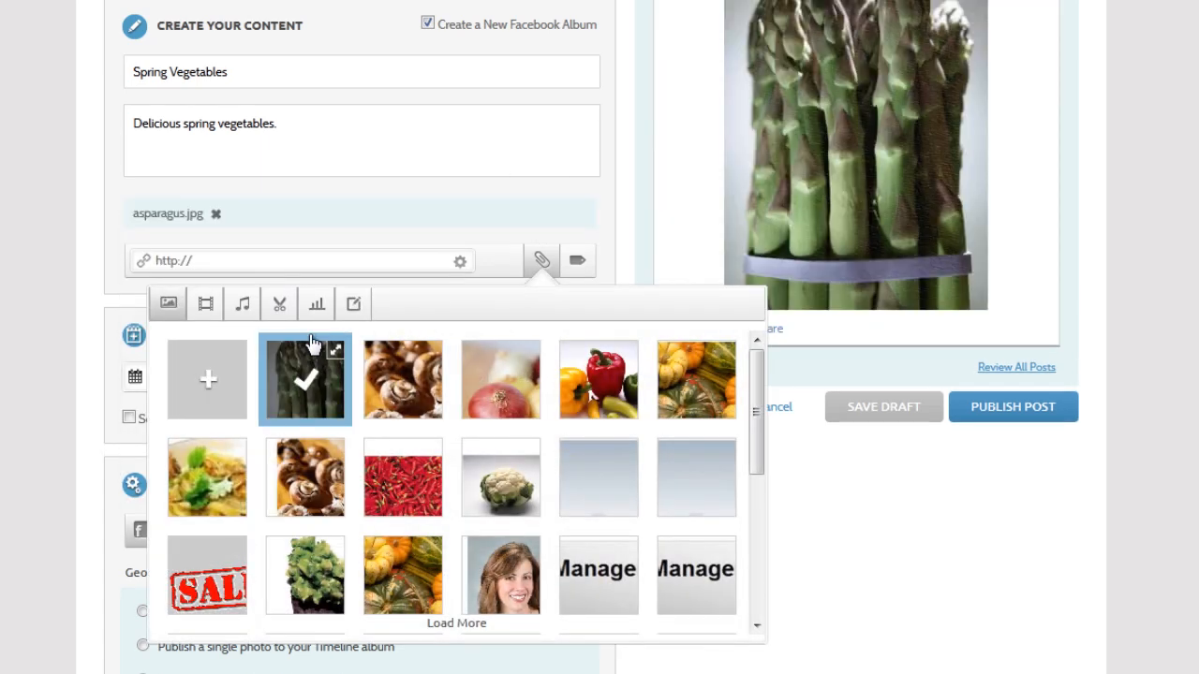
left_click(402, 379)
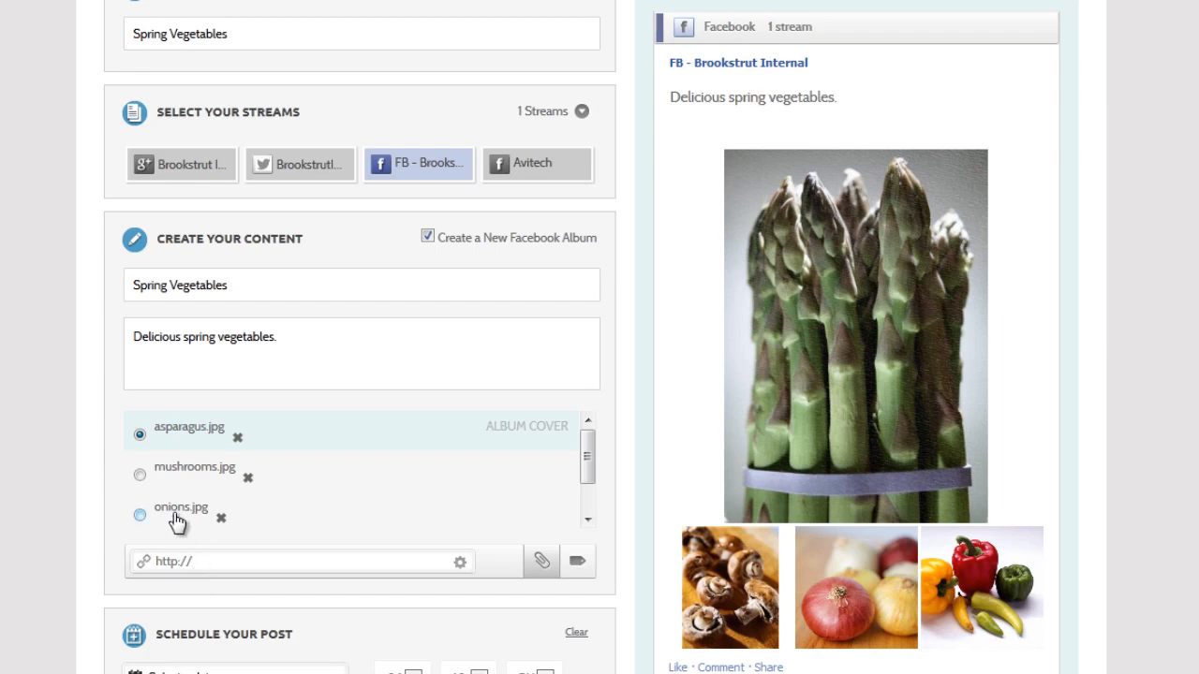
left_click(140, 507)
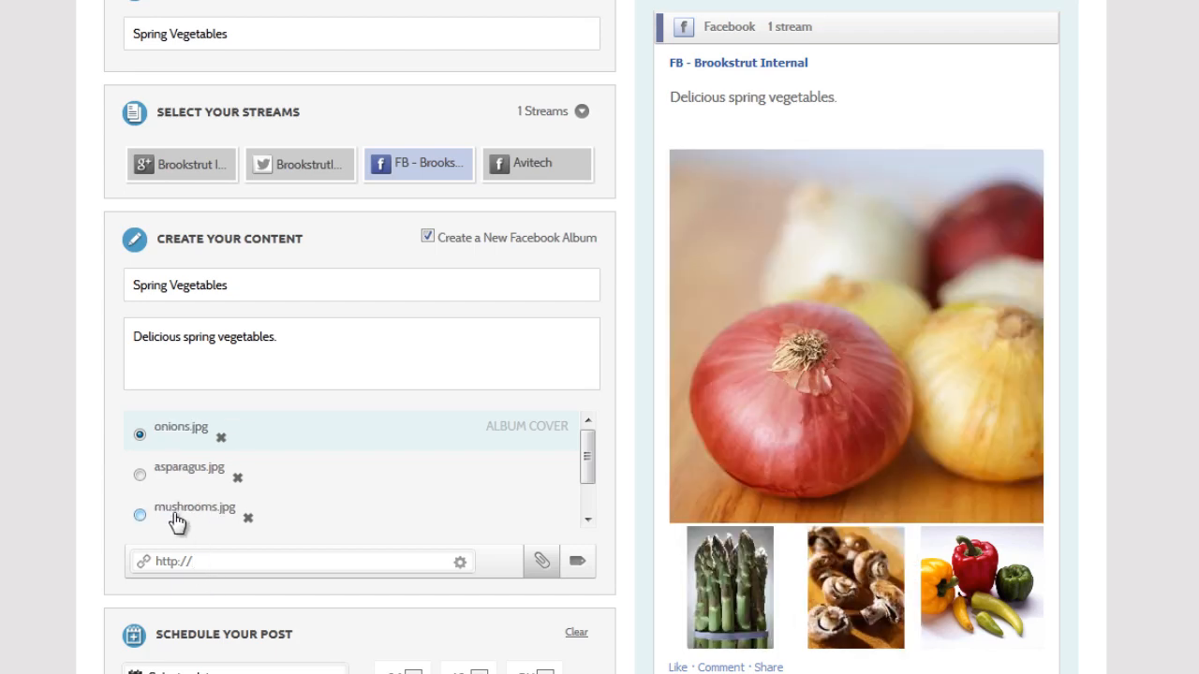
mouse_move(199, 519)
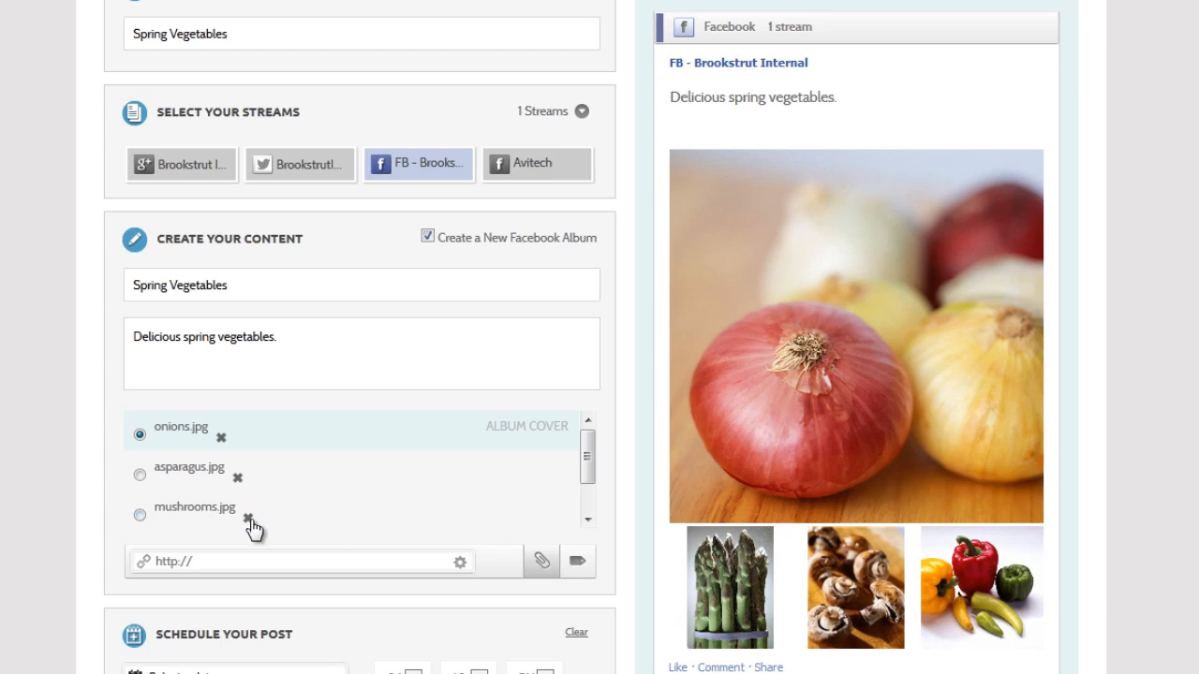
left_click(247, 515)
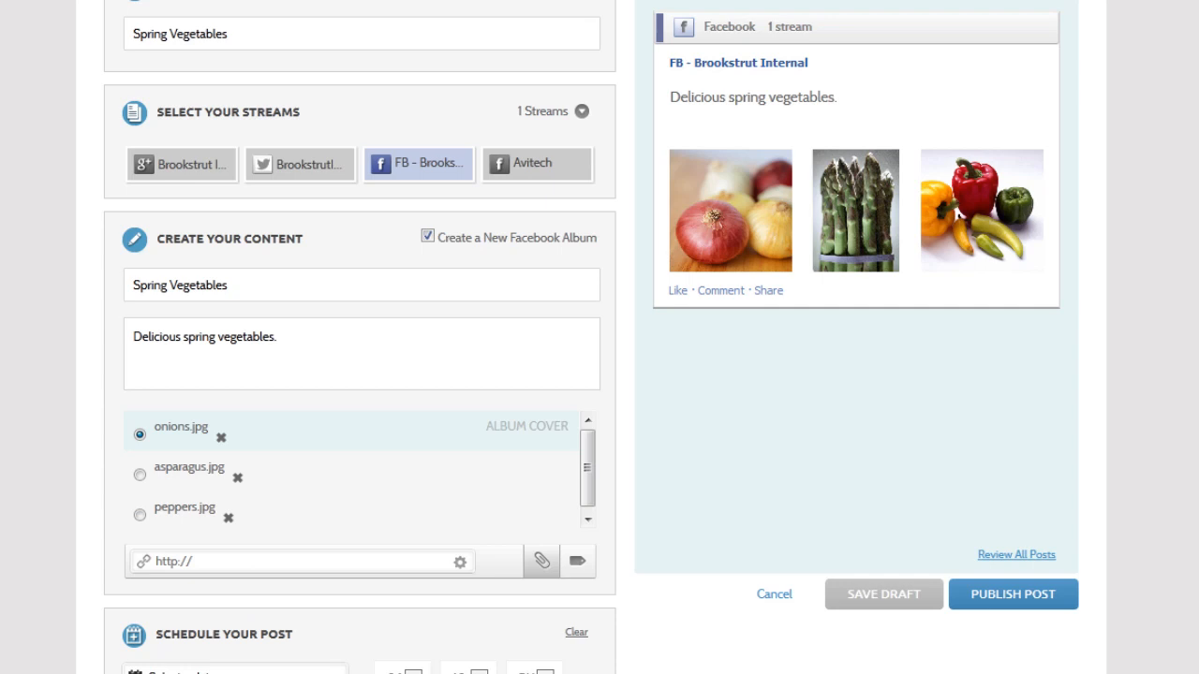
- Confirm Photo Options is 'Publish to a new Facebook photo album' and publish the post
scroll("down", 3)
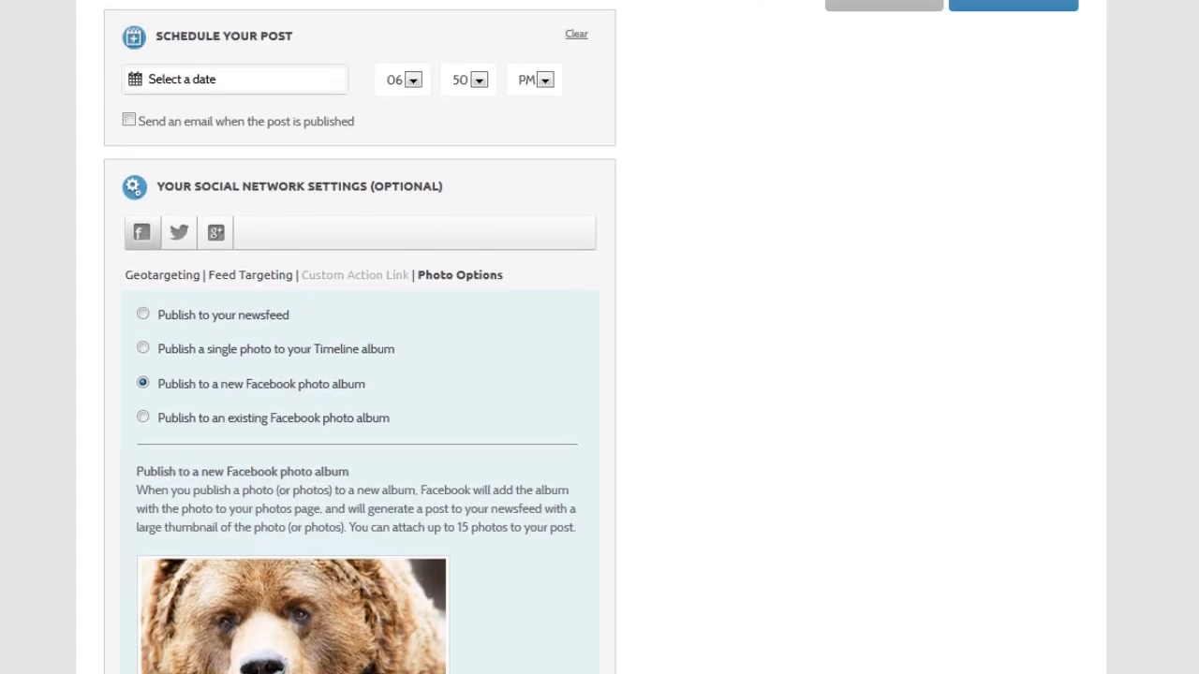
scroll("up", 3)
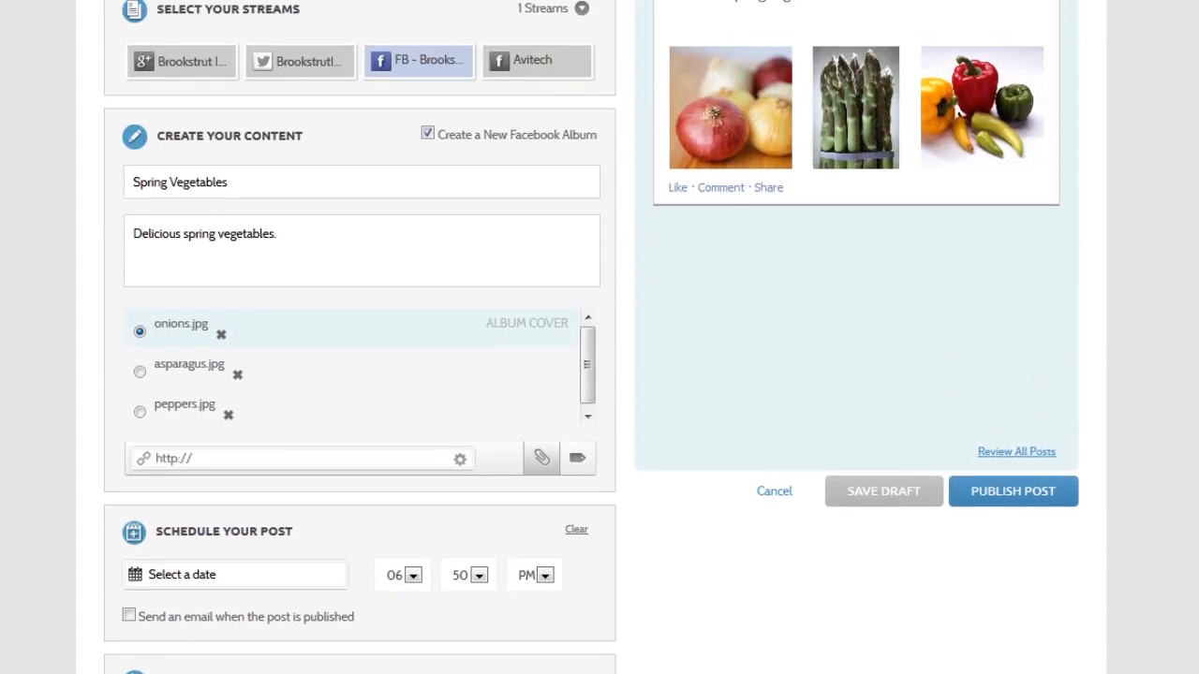
left_click(1012, 491)
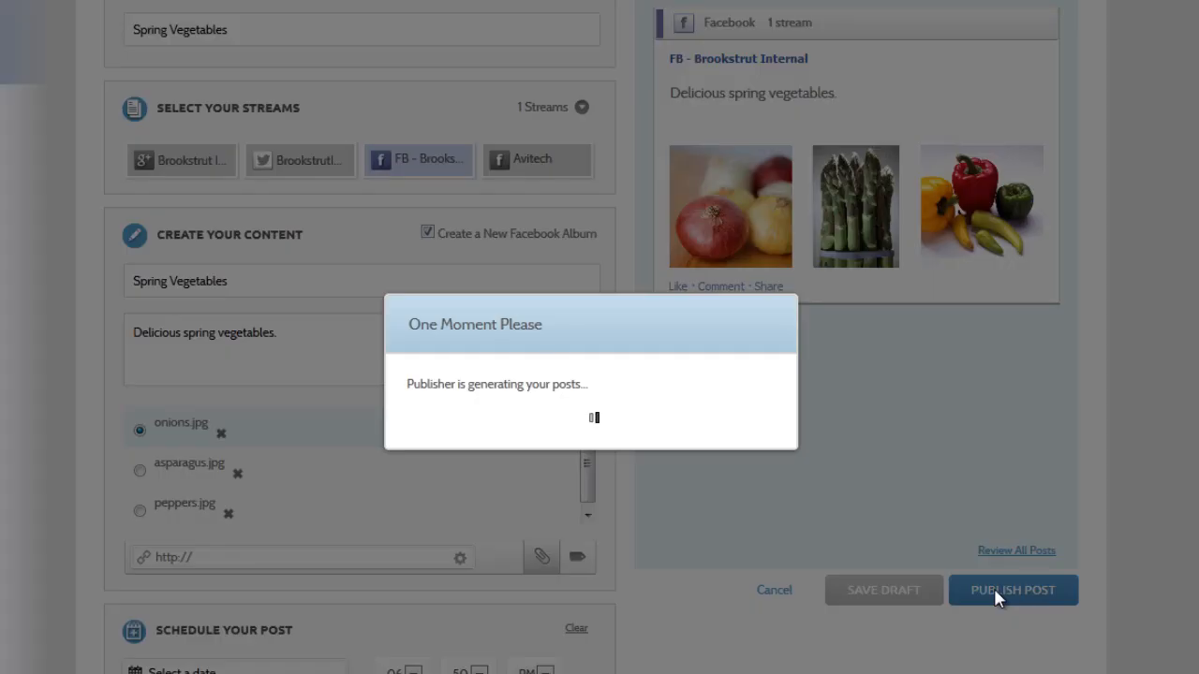
- Go to the Brookstrut Internal Facebook page and find the Spring Vegetables album post
left_click(1012, 590)
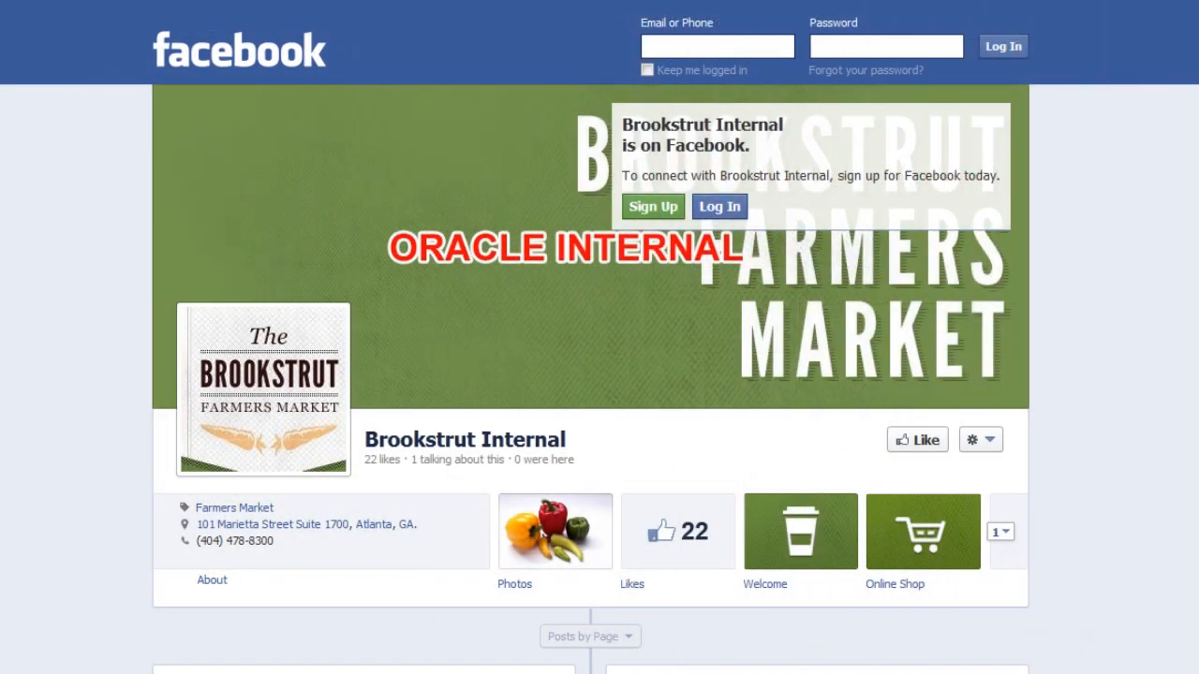
scroll("down", 3)
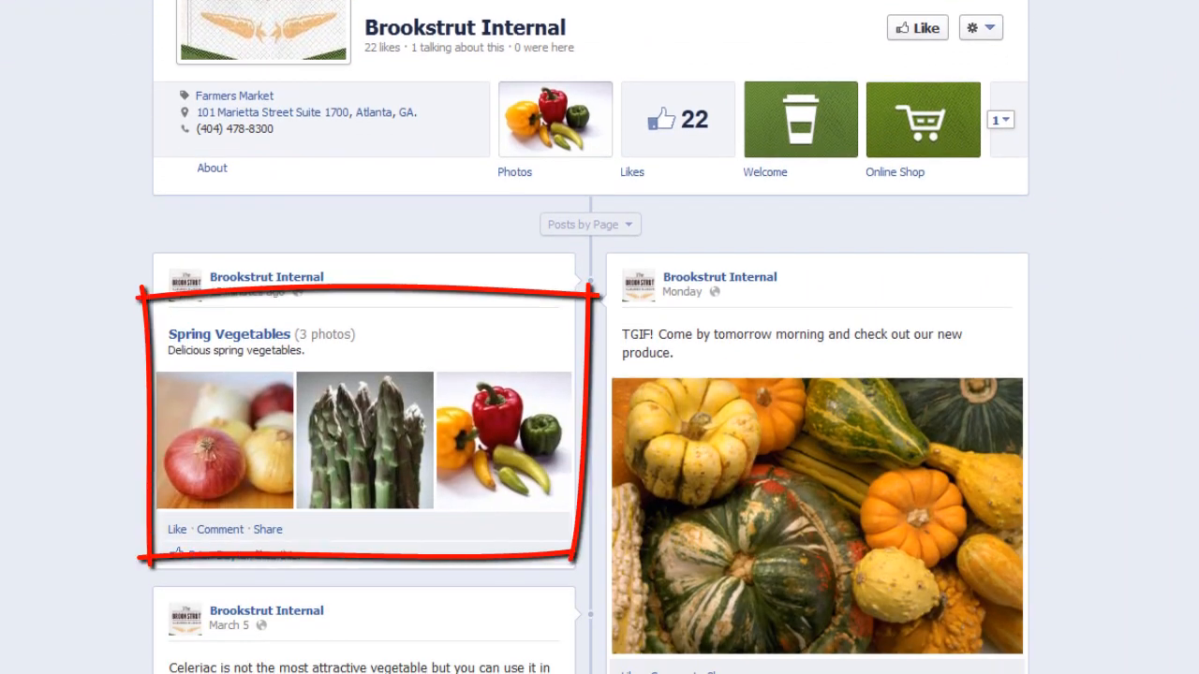
mouse_move(525, 335)
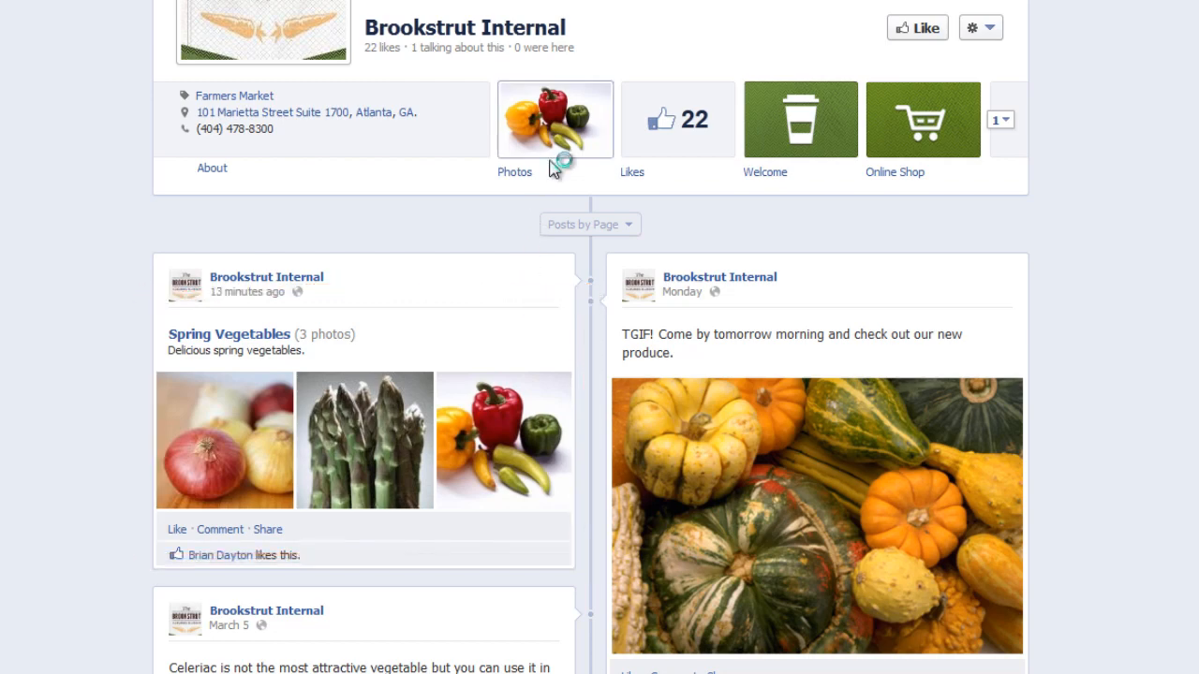
- Open the page's Spring Vegetables album and view the peppers photo's 'Bell and Jalapeno' description
left_click(555, 119)
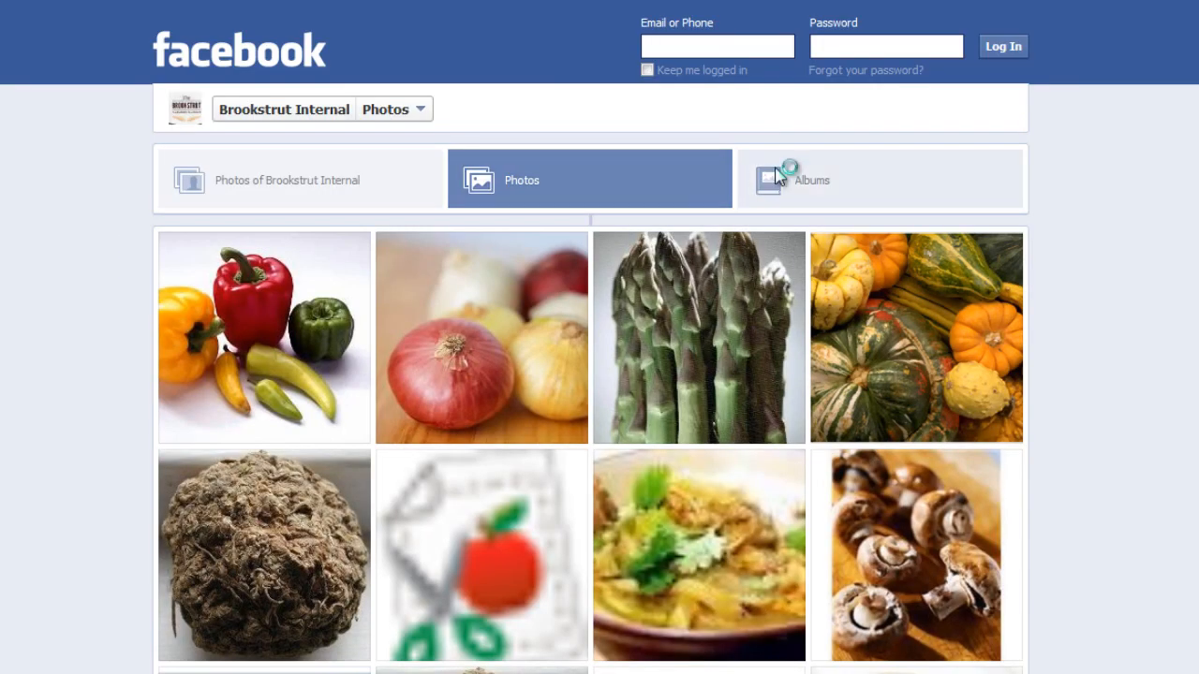
left_click(810, 180)
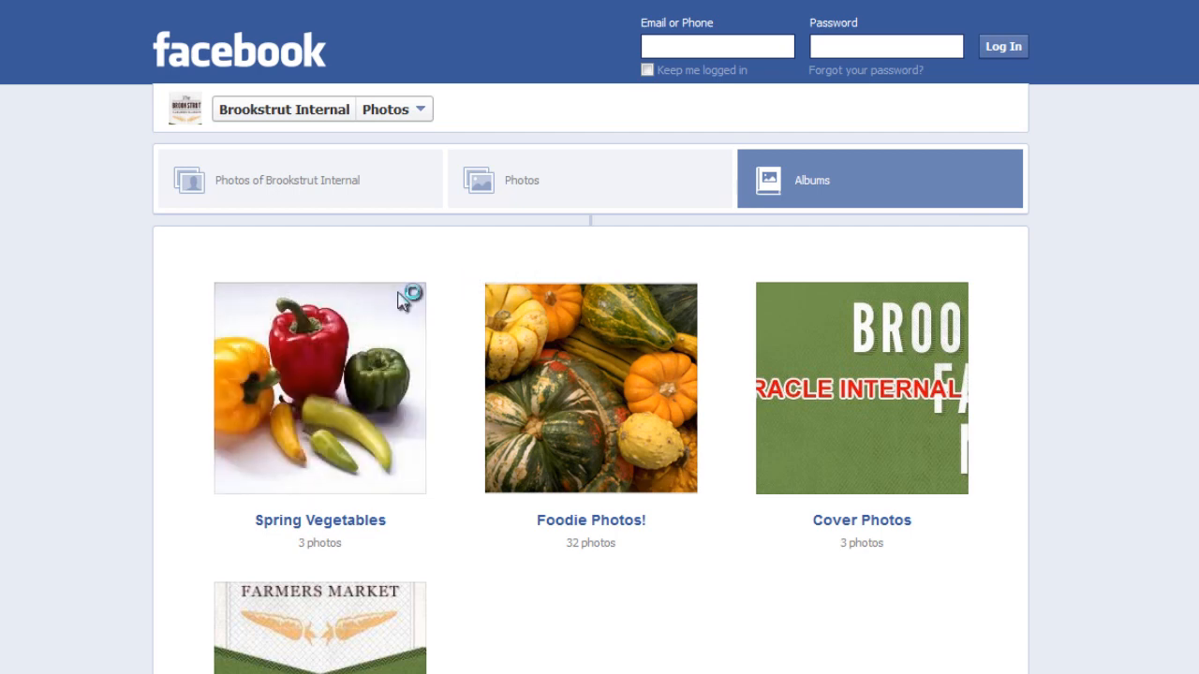
left_click(319, 388)
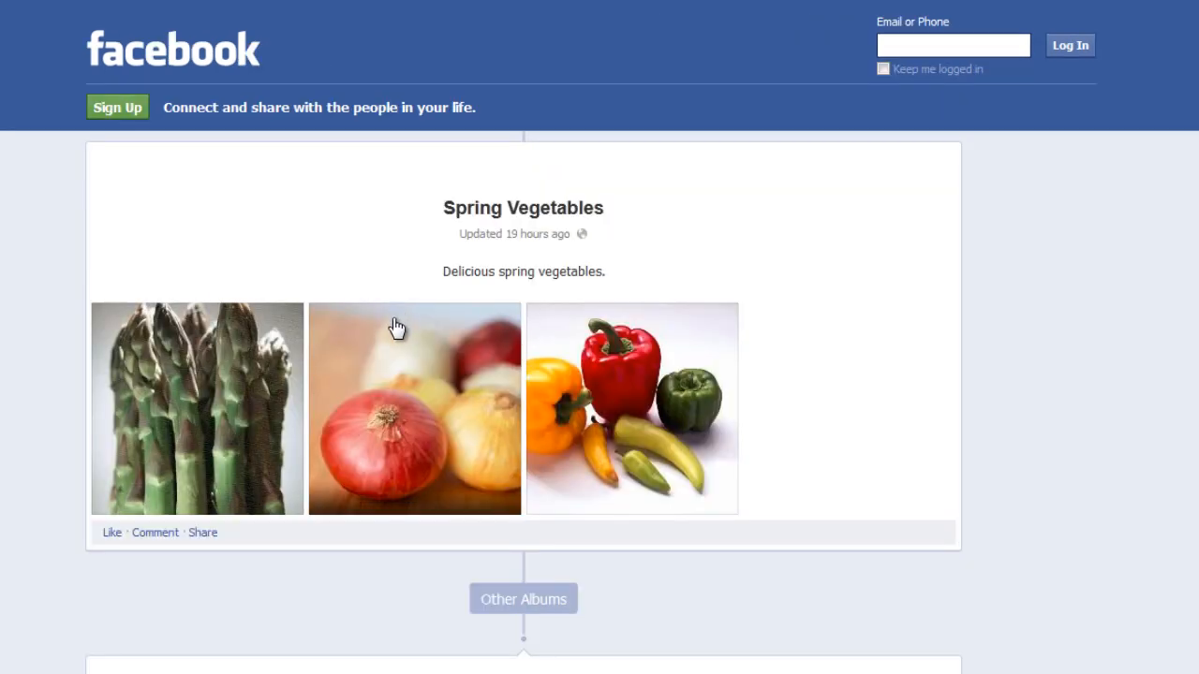
left_click(631, 409)
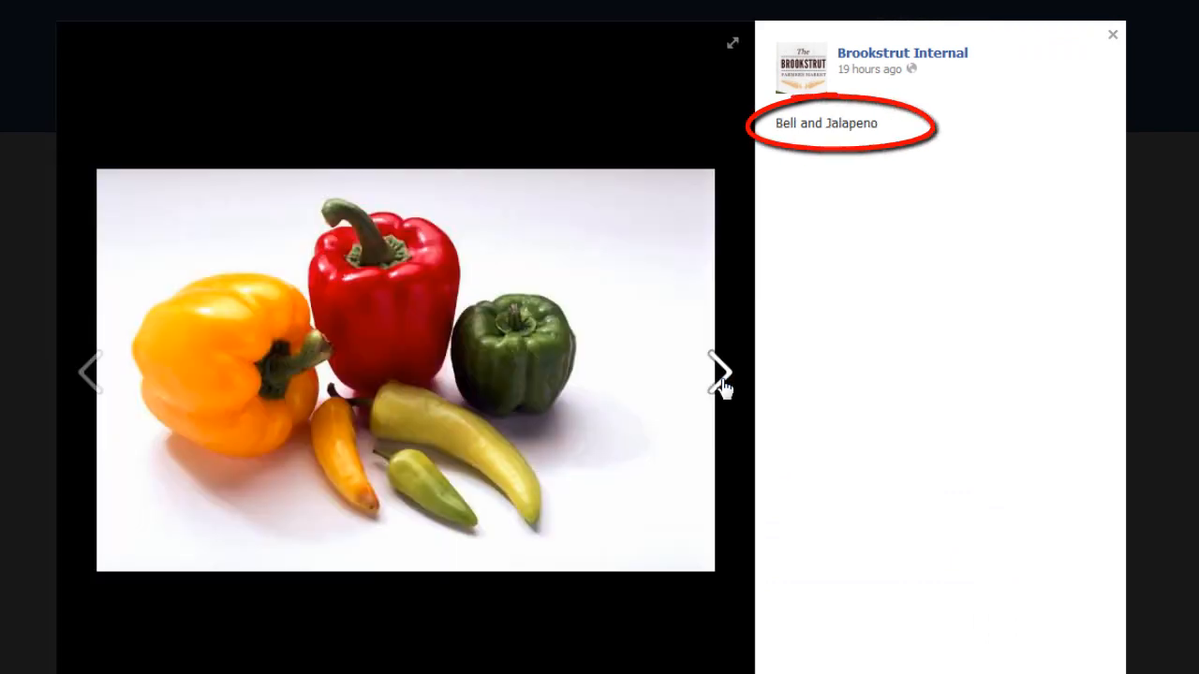